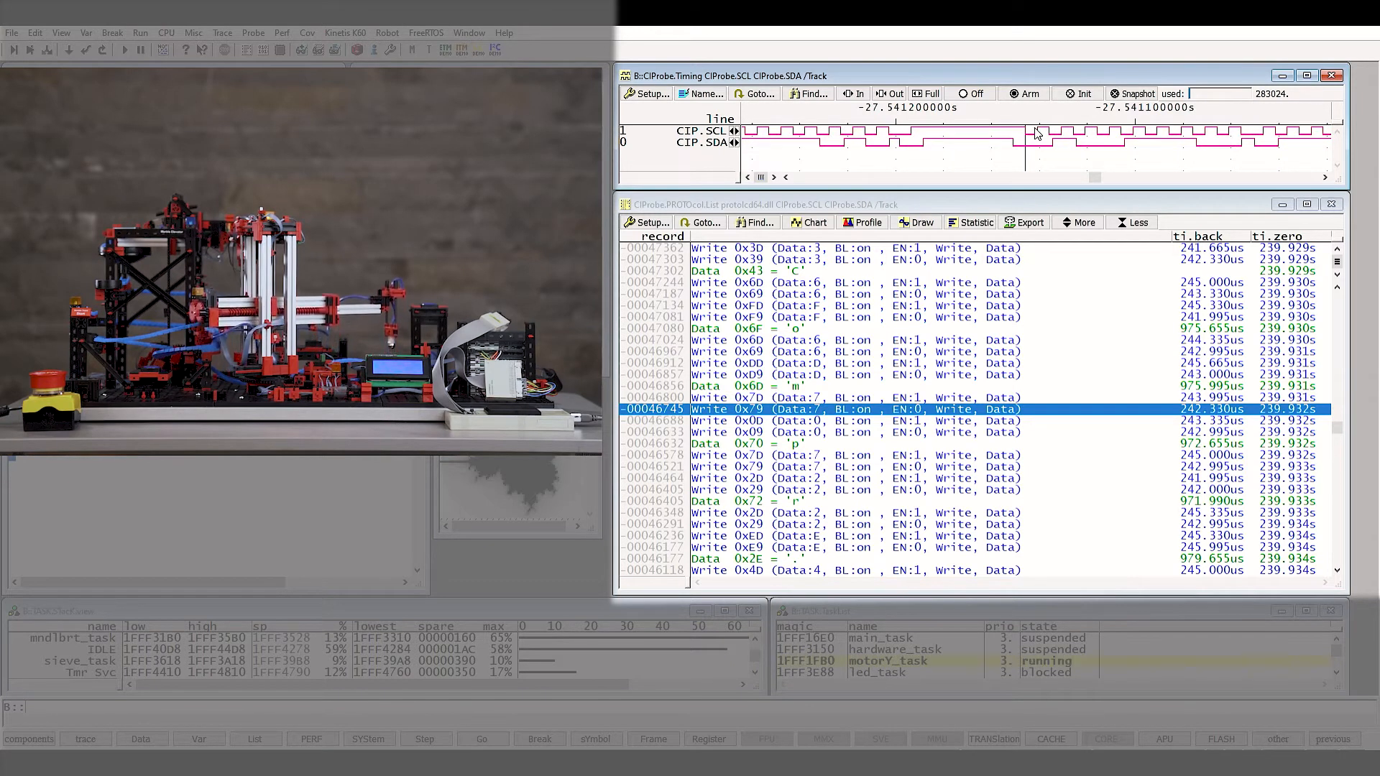
Step: Expand the I2C protocol list twice, first to start/stop/ACK conditions, then to raw SCL/SDA transitions
{"action": "left_click", "coordinate": [1082, 222]}
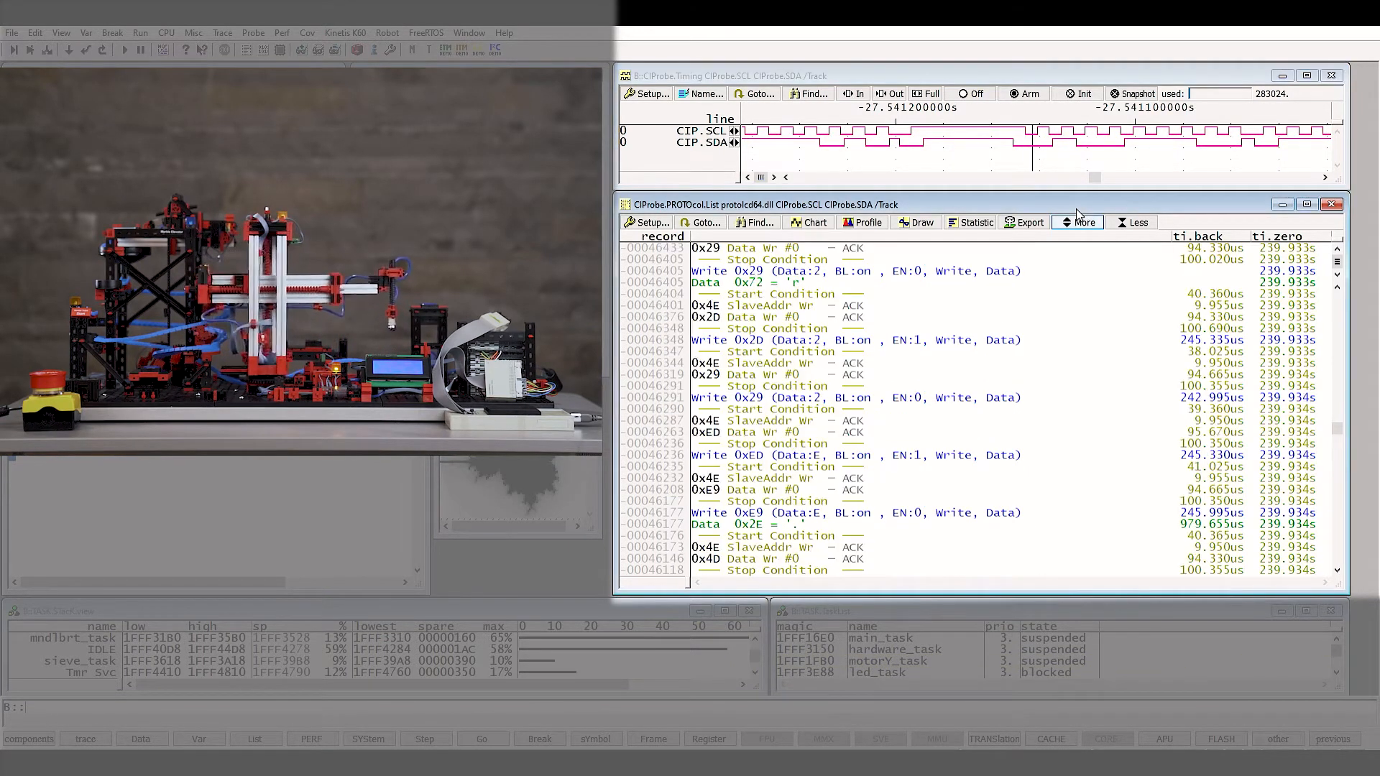
{"action": "left_click", "coordinate": [1082, 222]}
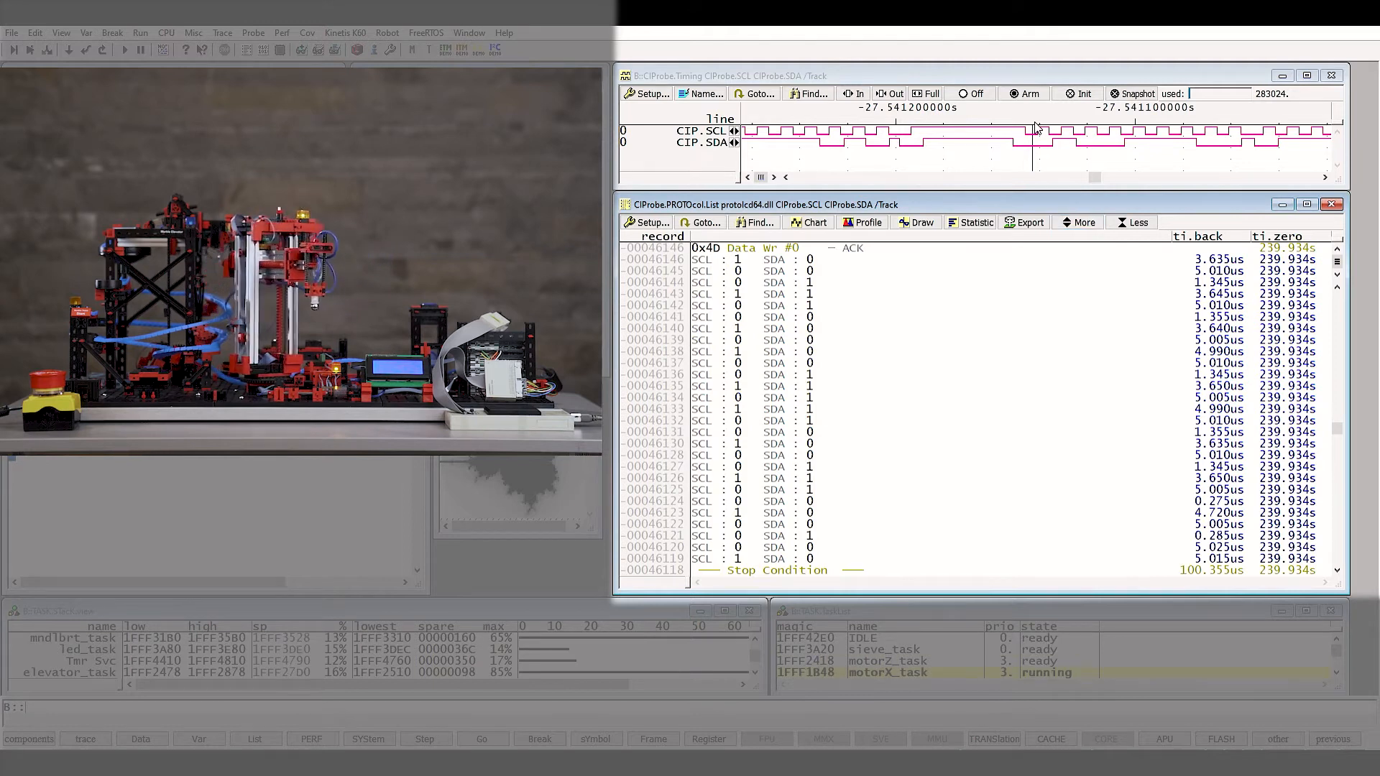